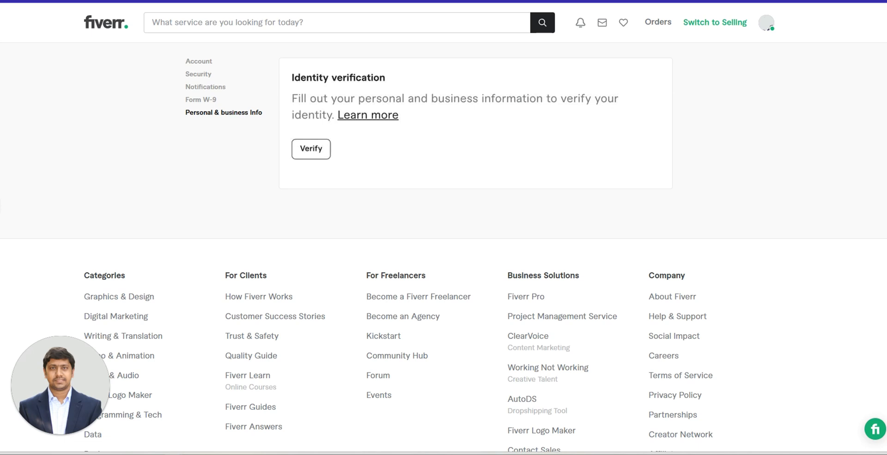
Start identity verification from the Personal & business info page's Identity verification card.
left_click(201, 100)
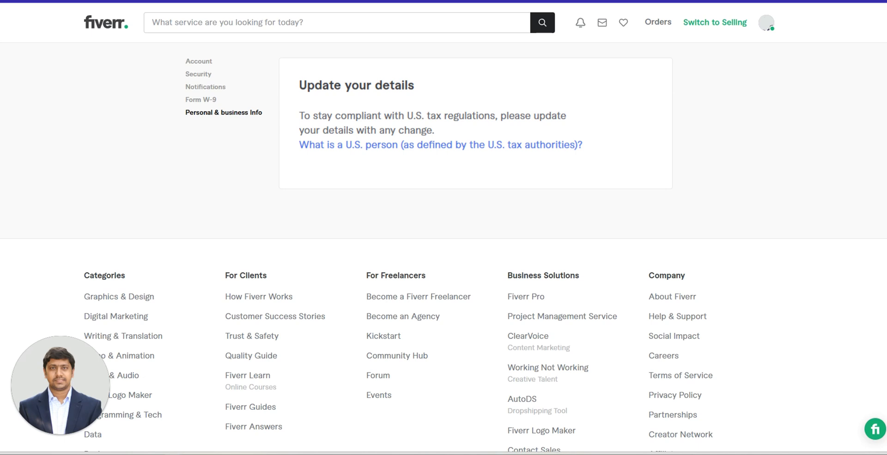
left_click(440, 145)
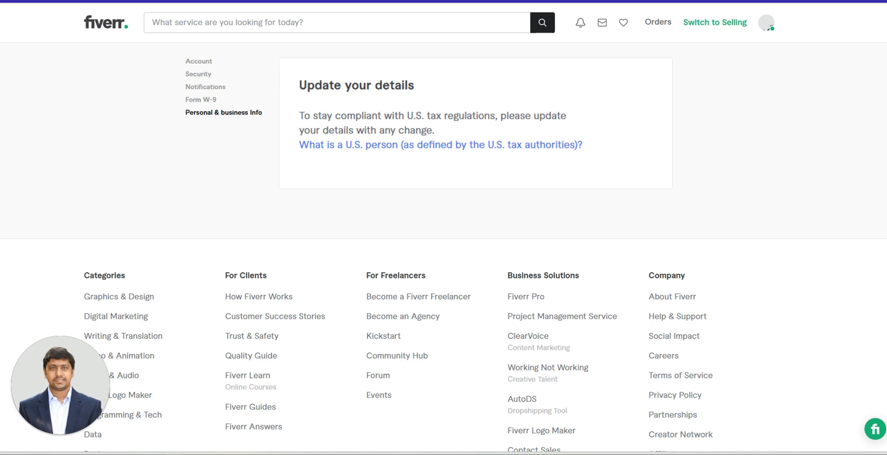
Rerun identity verification until the Personal & business info page confirms "You're all set".
left_click(223, 112)
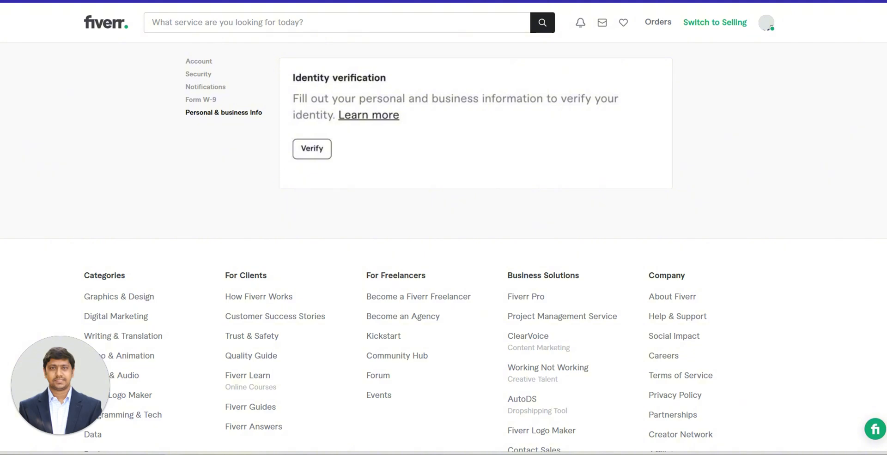
left_click(311, 148)
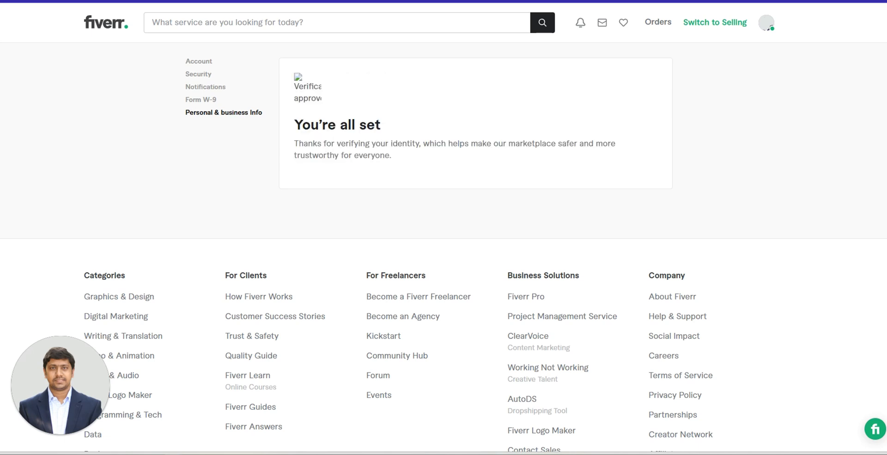